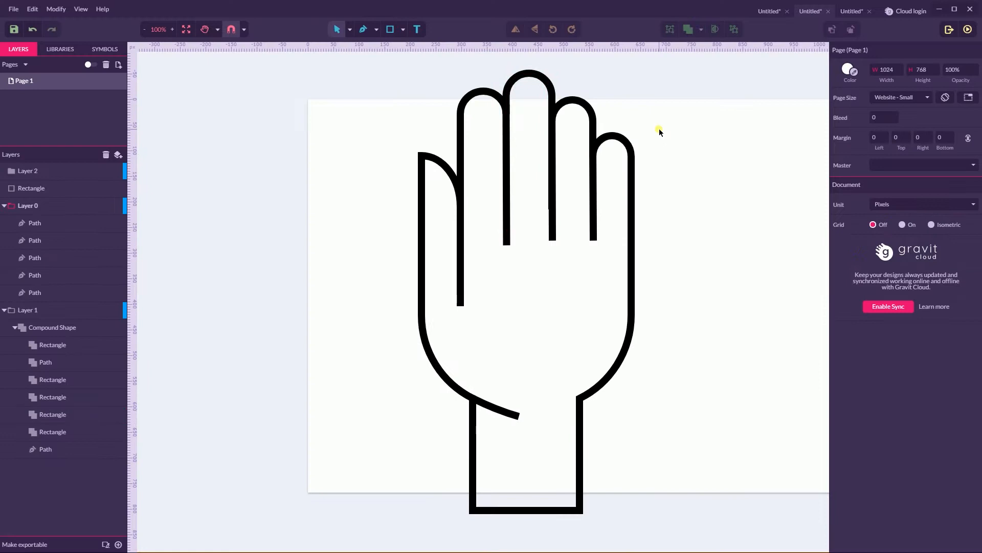
Turn on the document grid at 0.2 × 0.2 spacing
{"action": "left_click", "coordinate": [901, 224]}
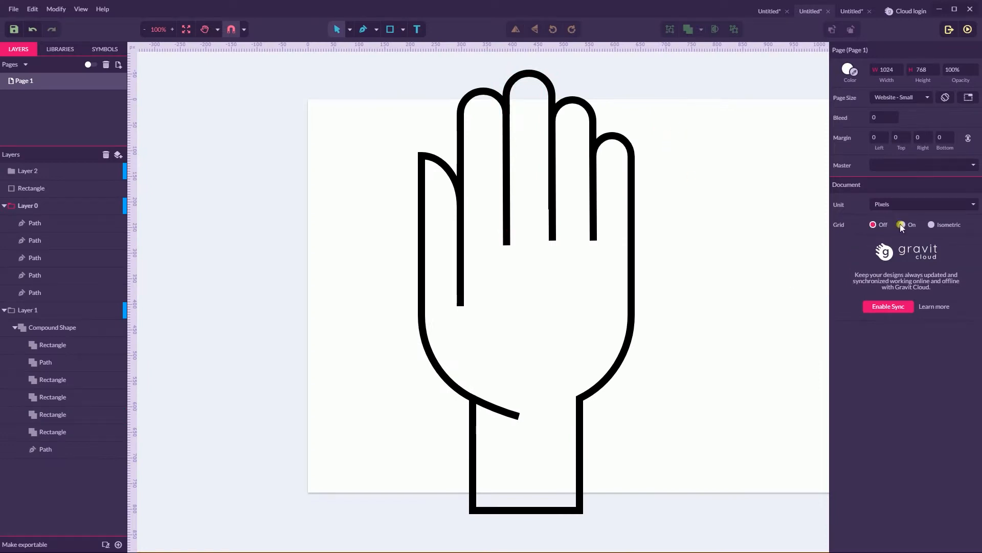
{"action": "left_click", "coordinate": [901, 225]}
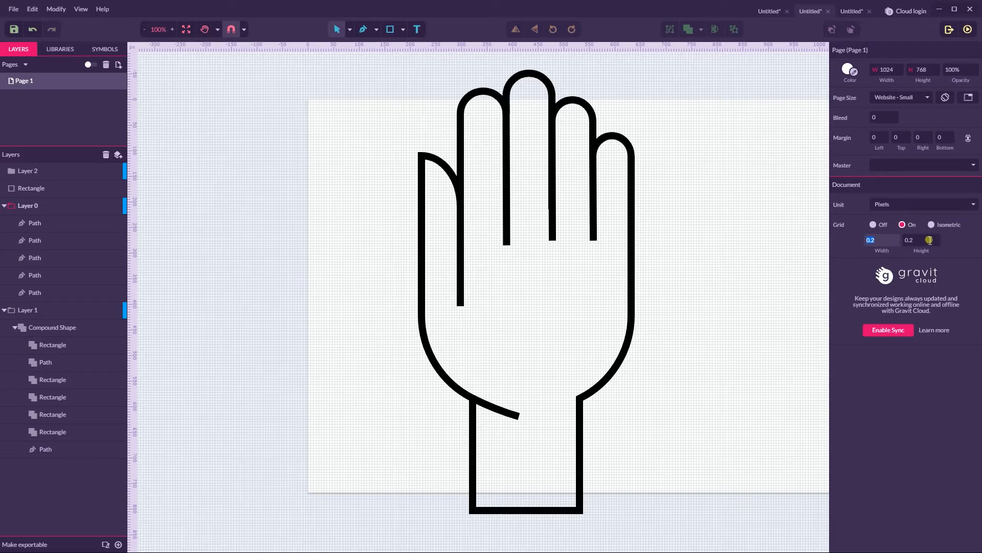
{"action": "mouse_move", "coordinate": [695, 240]}
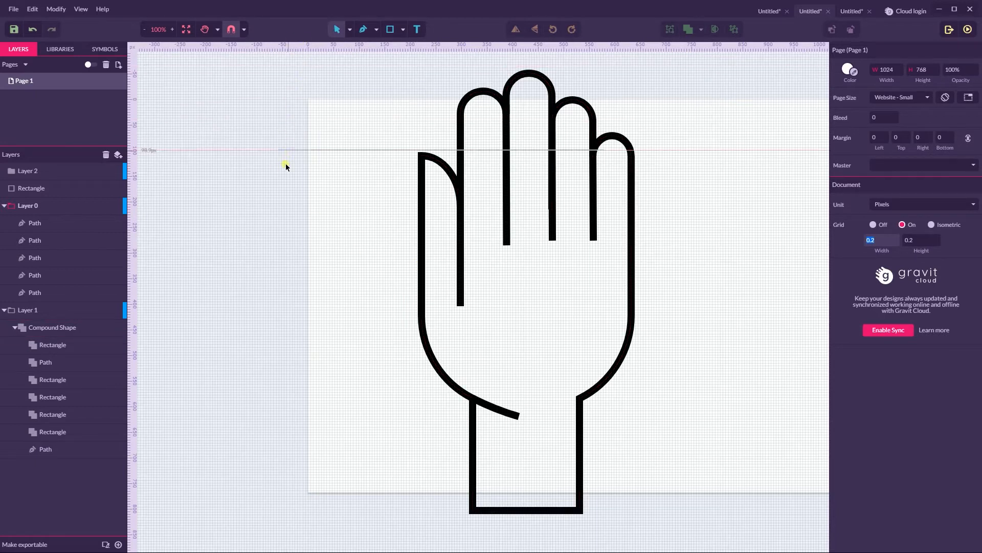
Drag a horizontal guide from the top ruler across the hand's upper fingers
{"action": "left_click_drag", "start_coordinate": [286, 150], "coordinate": [294, 241]}
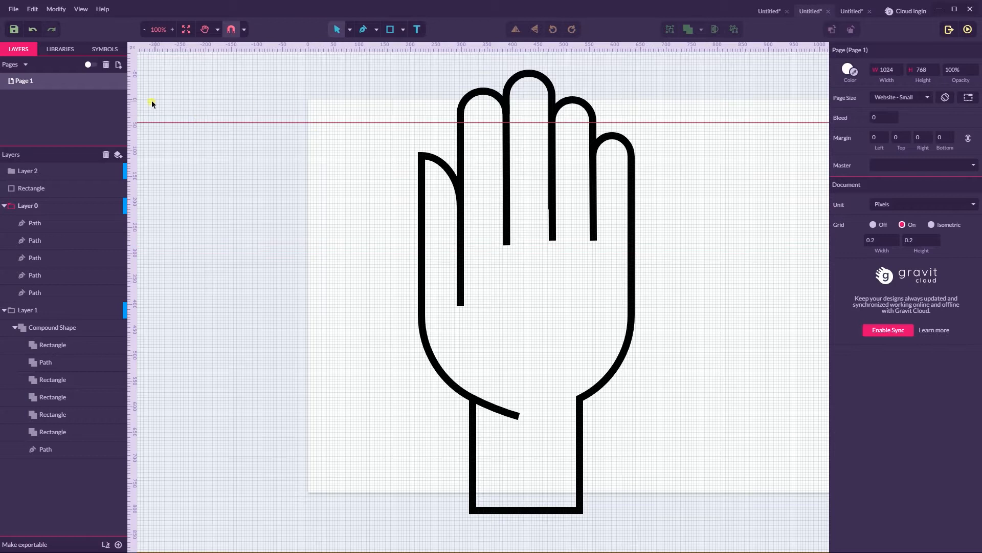
{"action": "mouse_move", "coordinate": [131, 161]}
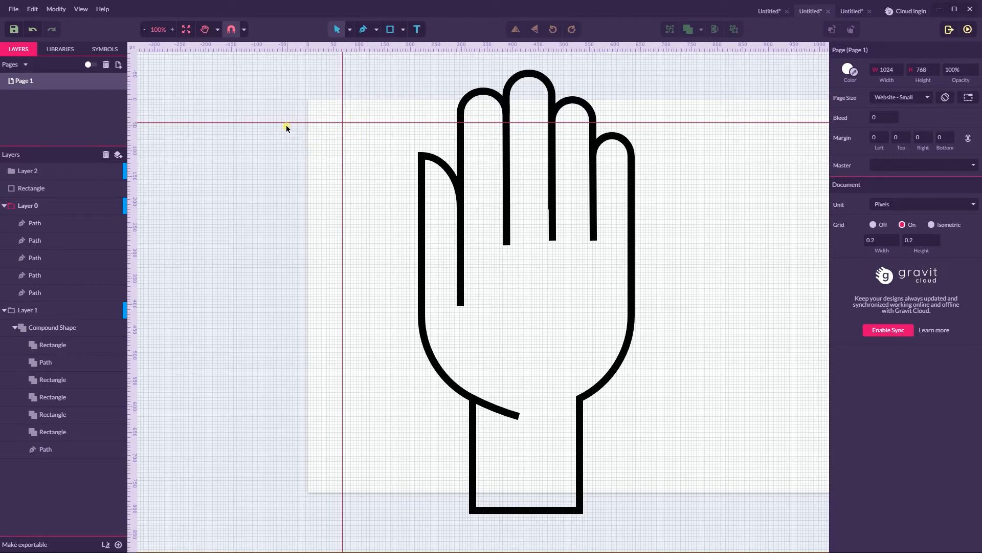
{"action": "mouse_move", "coordinate": [261, 55]}
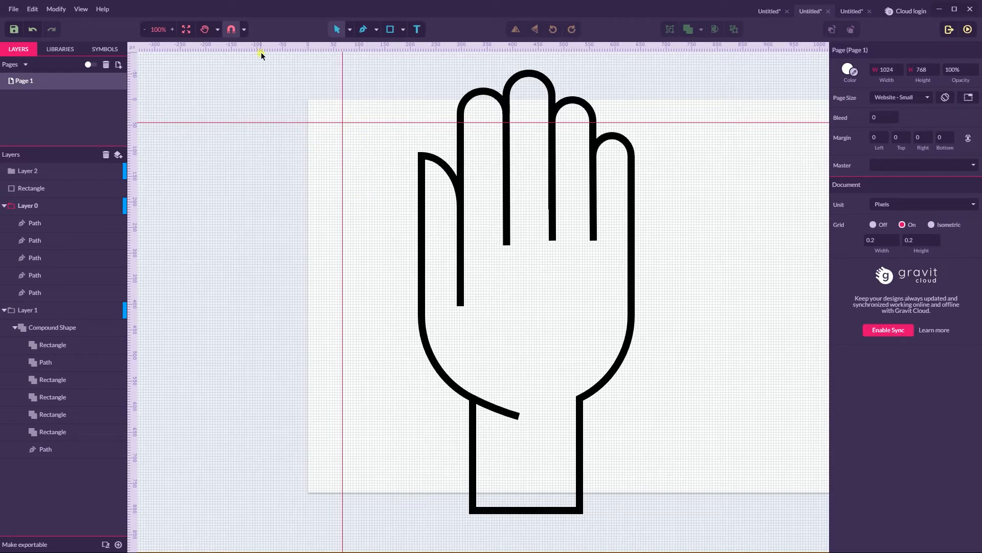
{"action": "left_click", "coordinate": [241, 28]}
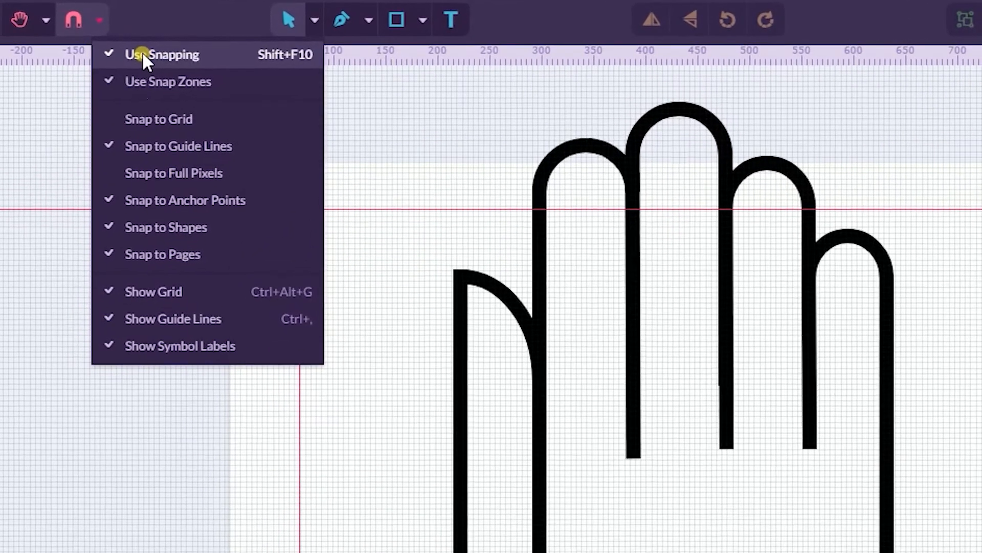
{"action": "mouse_move", "coordinate": [173, 173]}
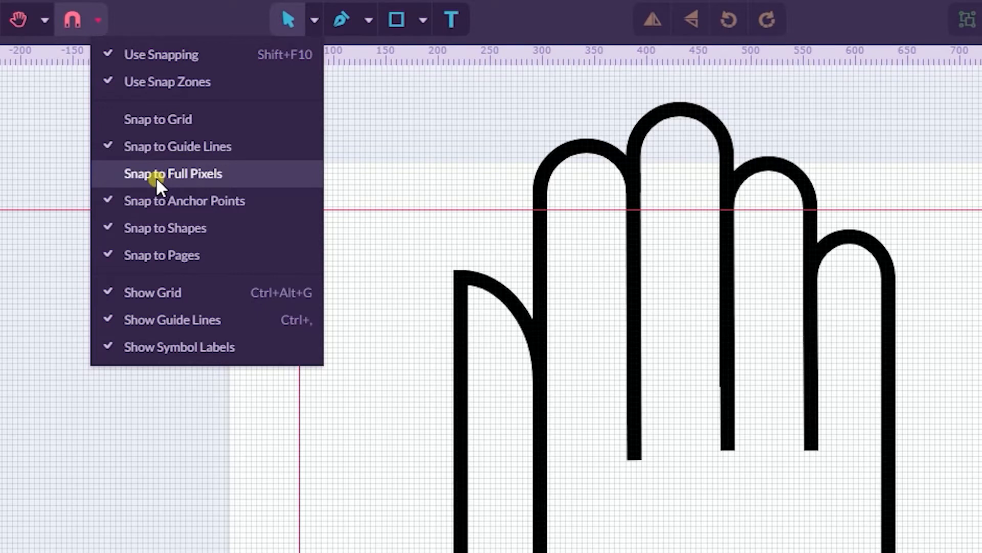
{"action": "left_click", "coordinate": [173, 174]}
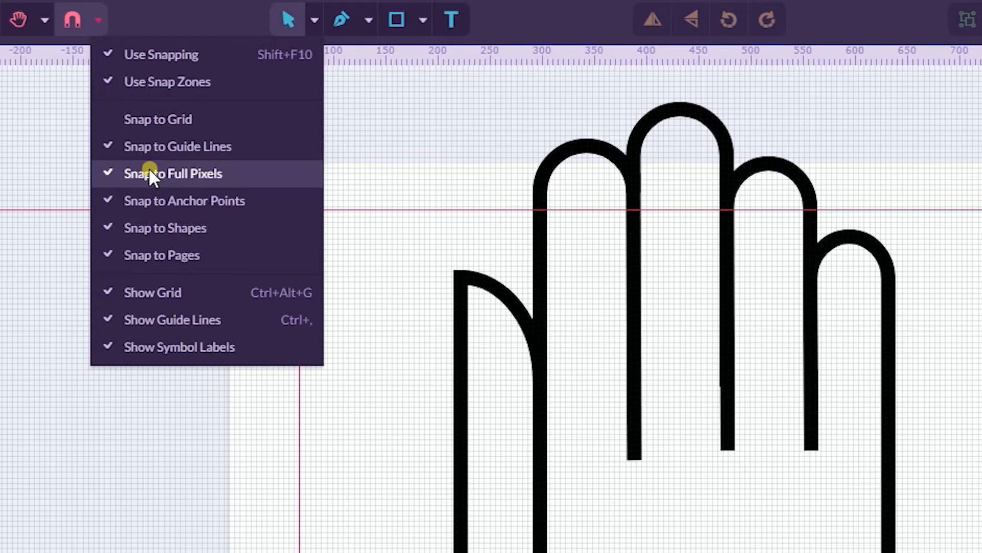
{"action": "left_click", "coordinate": [173, 173]}
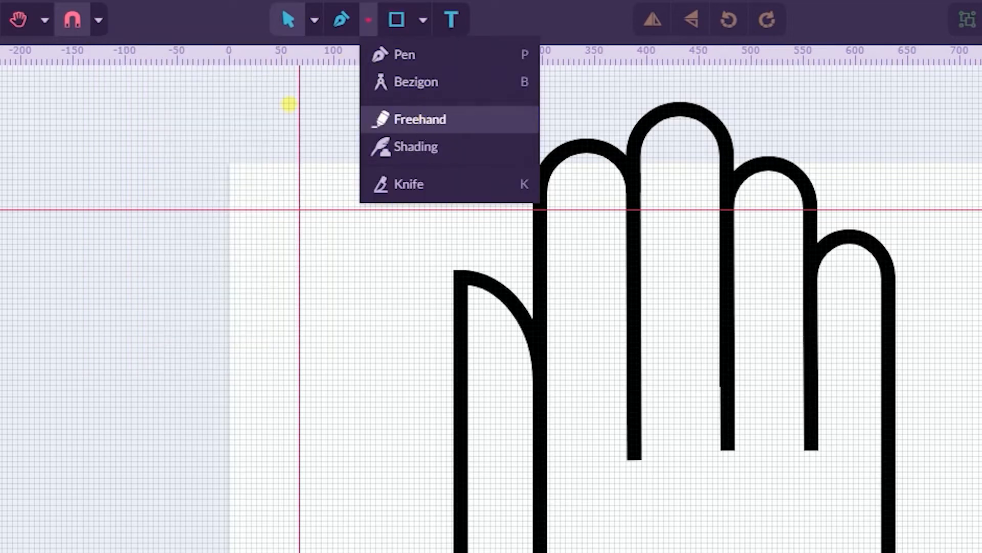
{"action": "left_click", "coordinate": [98, 19]}
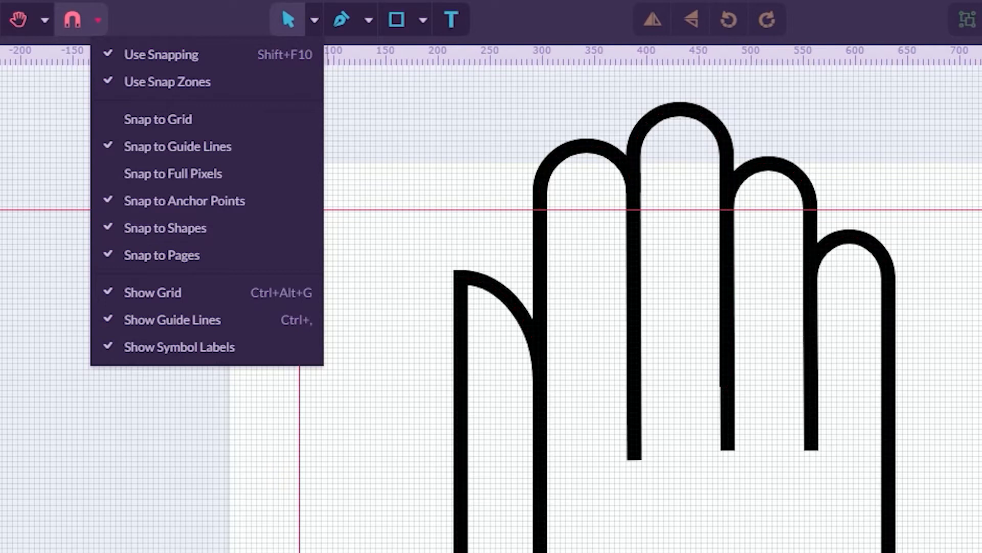
{"action": "mouse_move", "coordinate": [176, 254]}
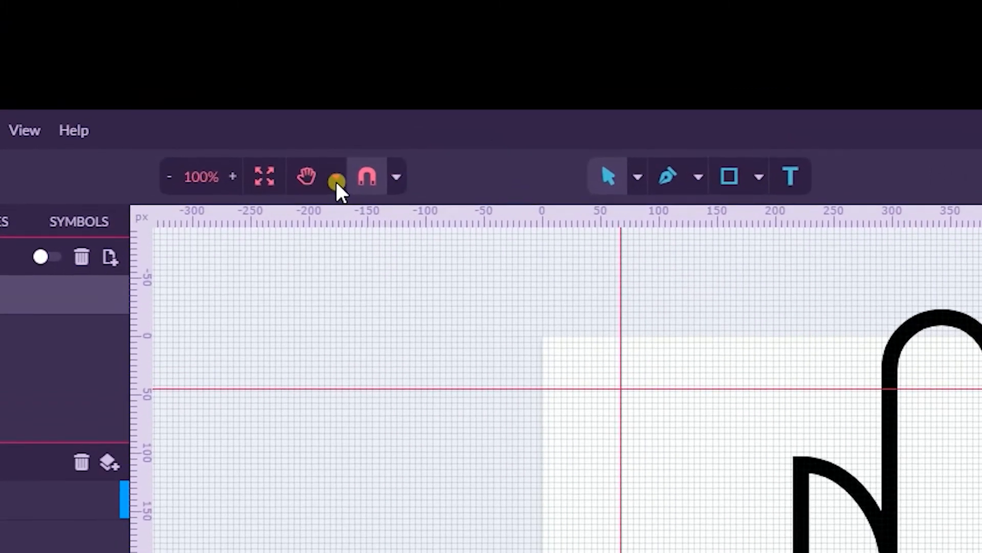
Switch from the Pan tool to the Zoom tool via the navigation dropdown
{"action": "left_click", "coordinate": [337, 176]}
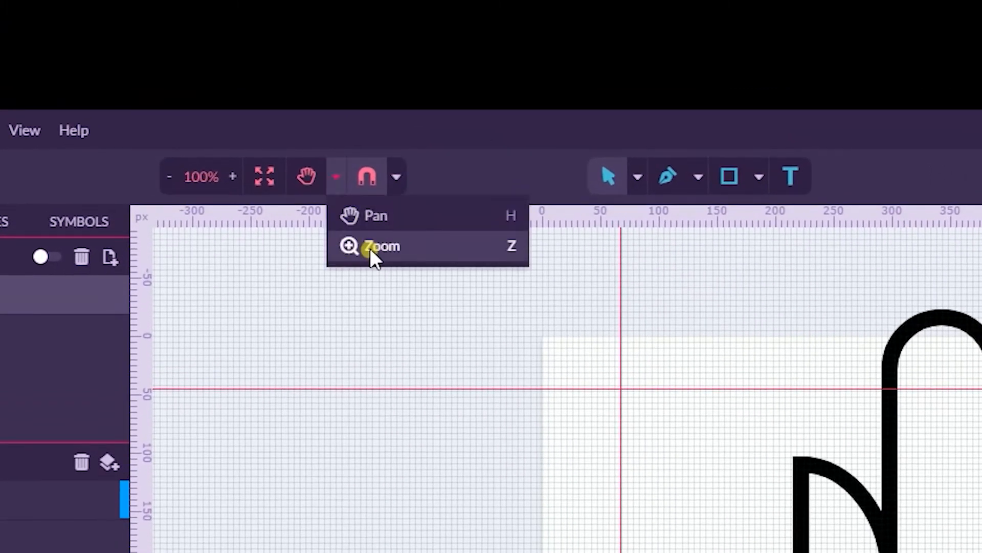
{"action": "left_click", "coordinate": [380, 245]}
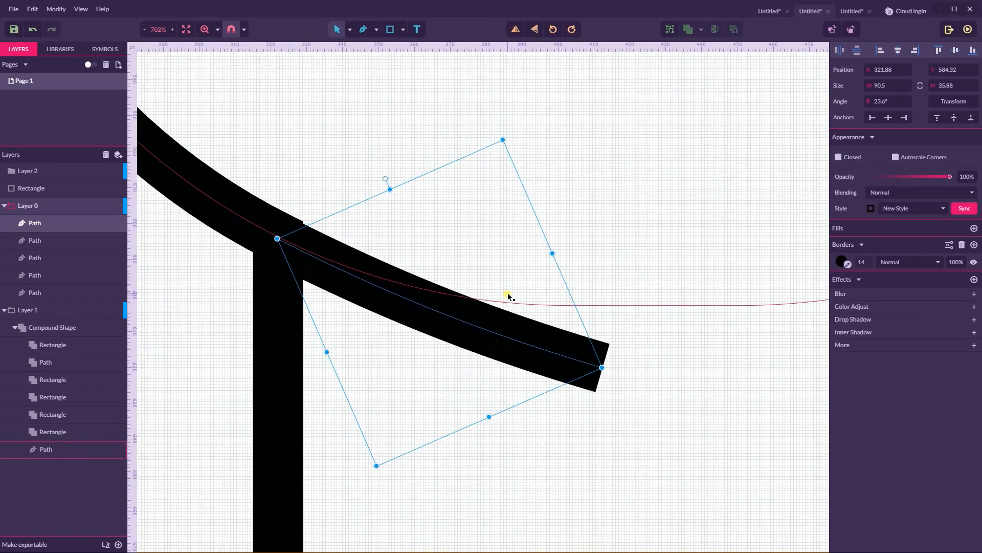
Set the curved palm line's stroke end cap to Butt in advanced border settings
{"action": "scroll", "scroll_direction": "down", "scroll_amount": 3}
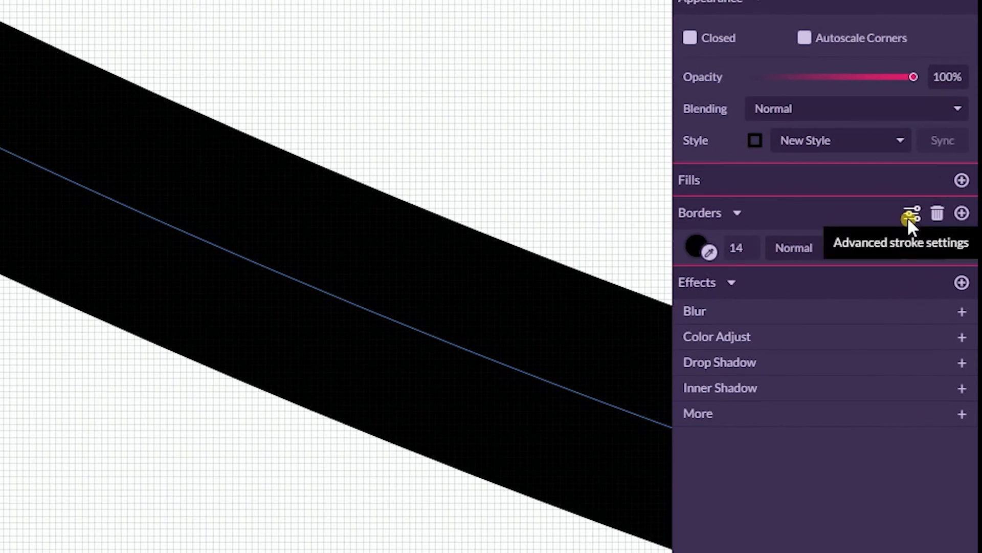
{"action": "left_click", "coordinate": [911, 213]}
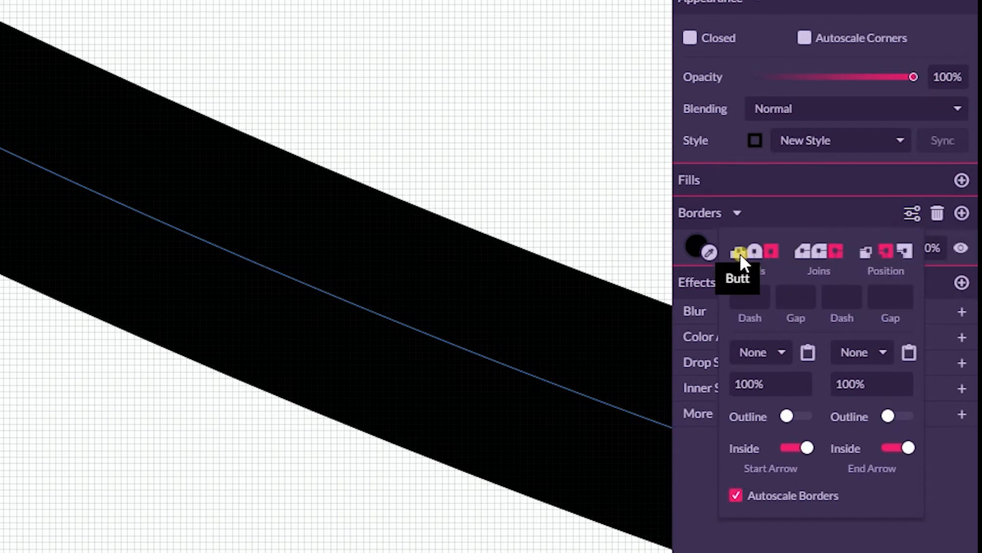
{"action": "left_click", "coordinate": [739, 254]}
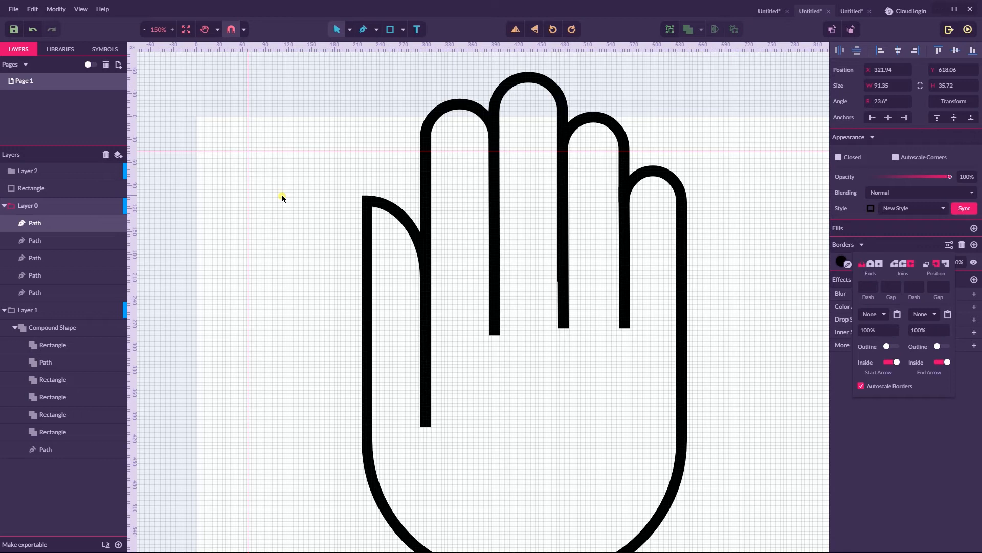
{"action": "mouse_move", "coordinate": [276, 198]}
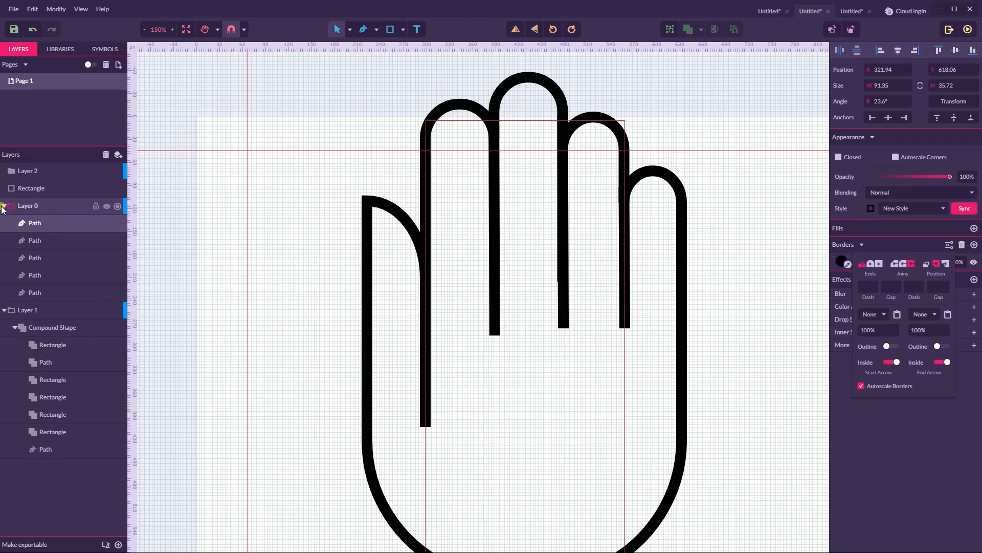
Collapse Layer 0 and add a new Layer 2 on top
{"action": "left_click", "coordinate": [4, 206]}
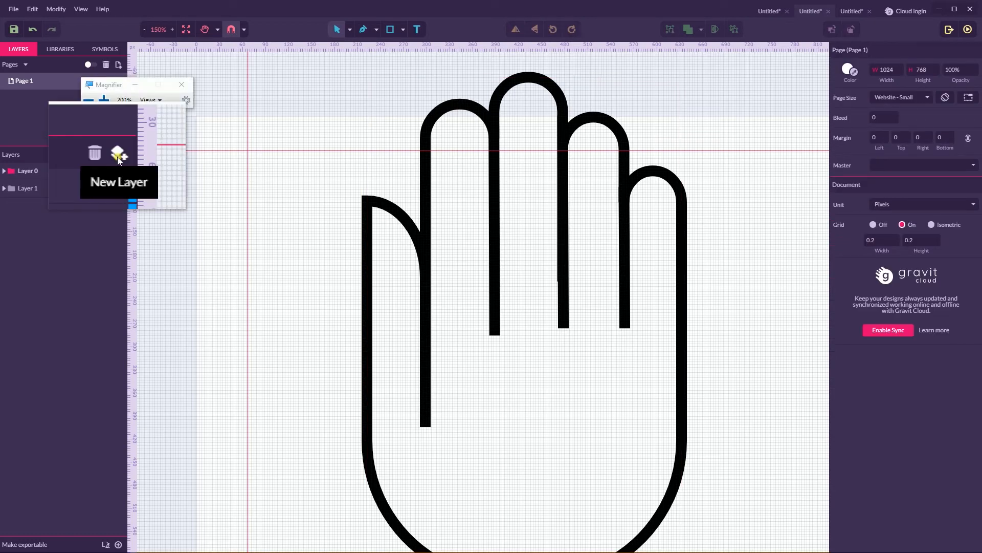
{"action": "left_click", "coordinate": [118, 154]}
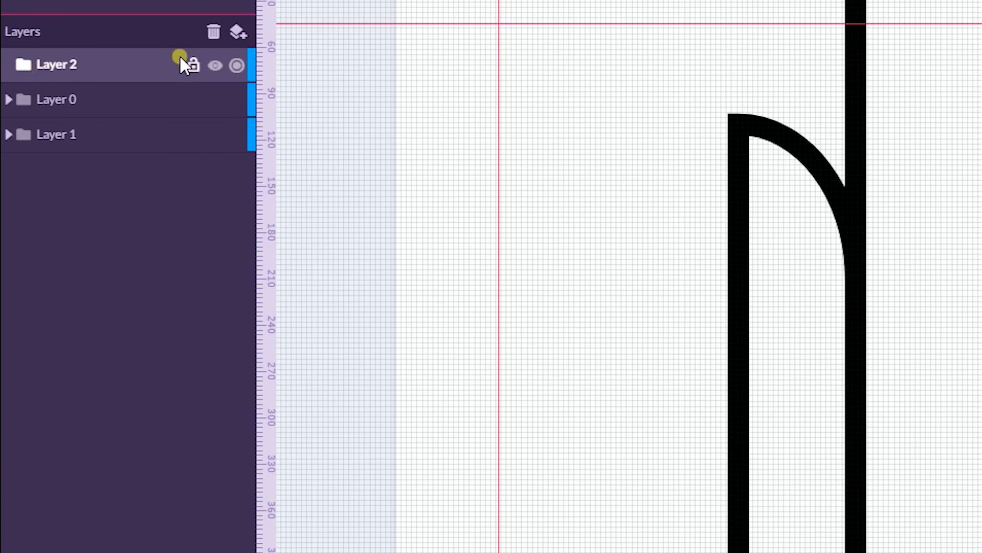
{"action": "mouse_move", "coordinate": [193, 64]}
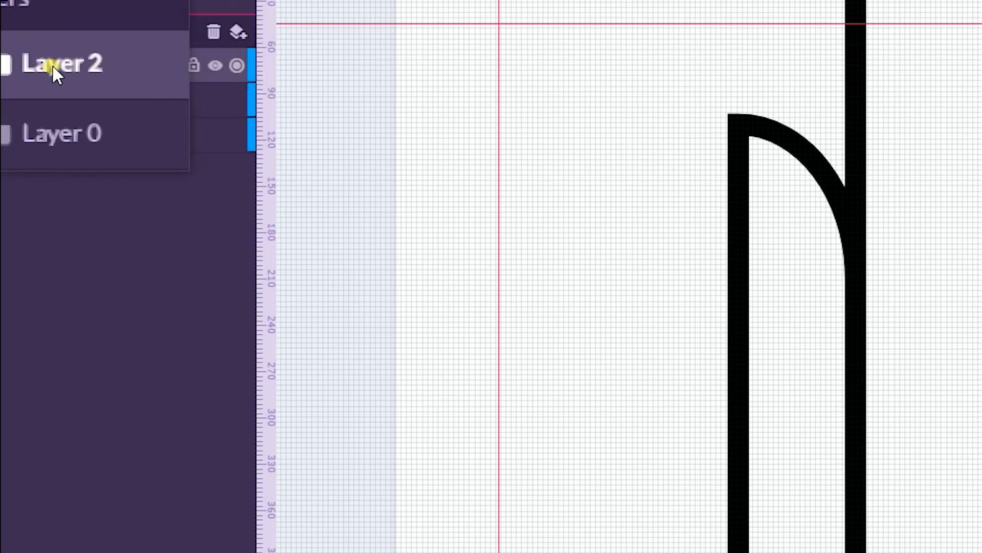
{"action": "mouse_move", "coordinate": [193, 67]}
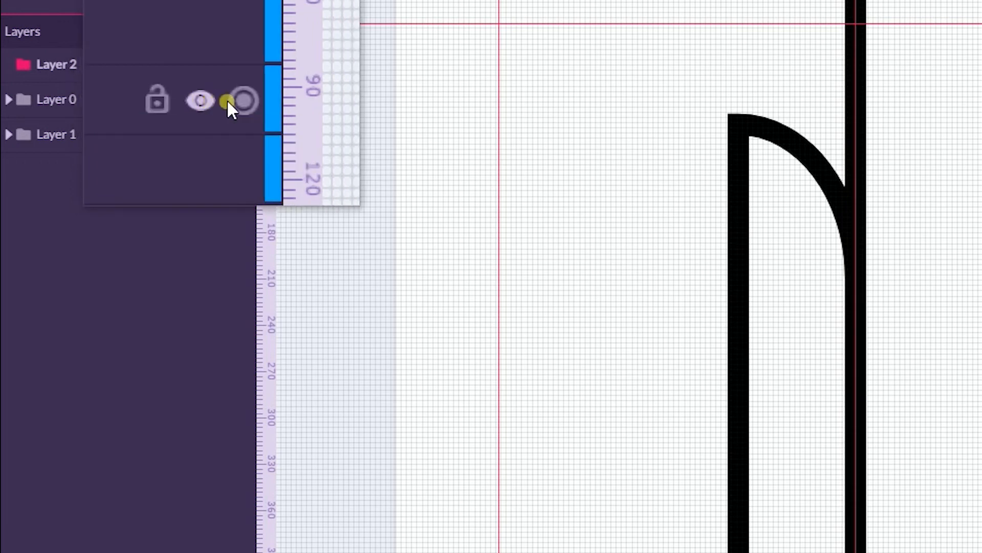
{"action": "mouse_move", "coordinate": [240, 101]}
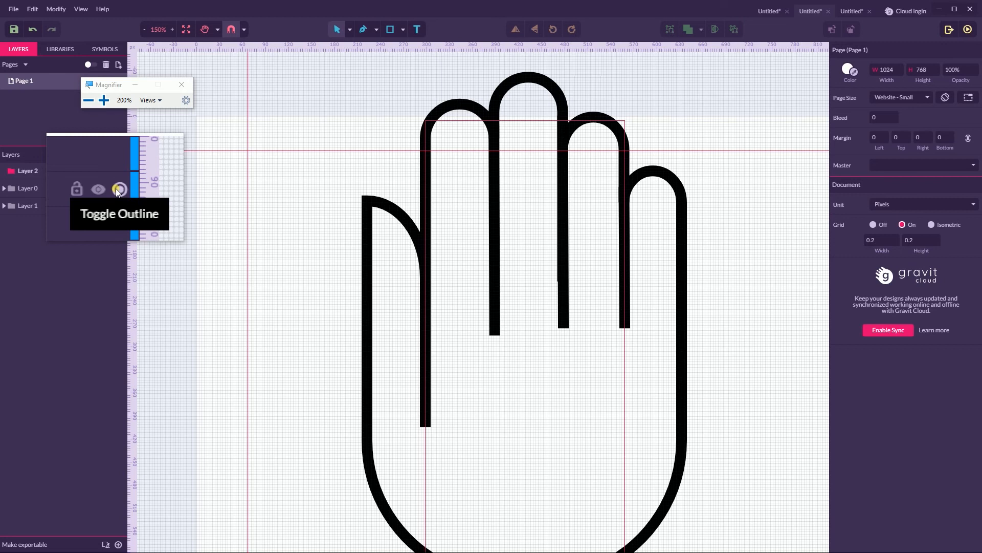
{"action": "left_click", "coordinate": [119, 189]}
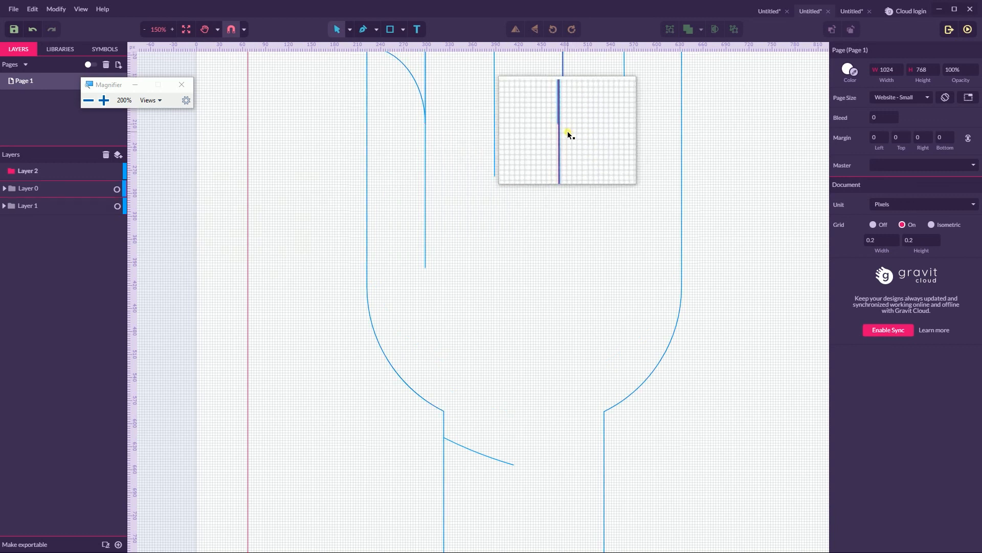
{"action": "left_click", "coordinate": [182, 84]}
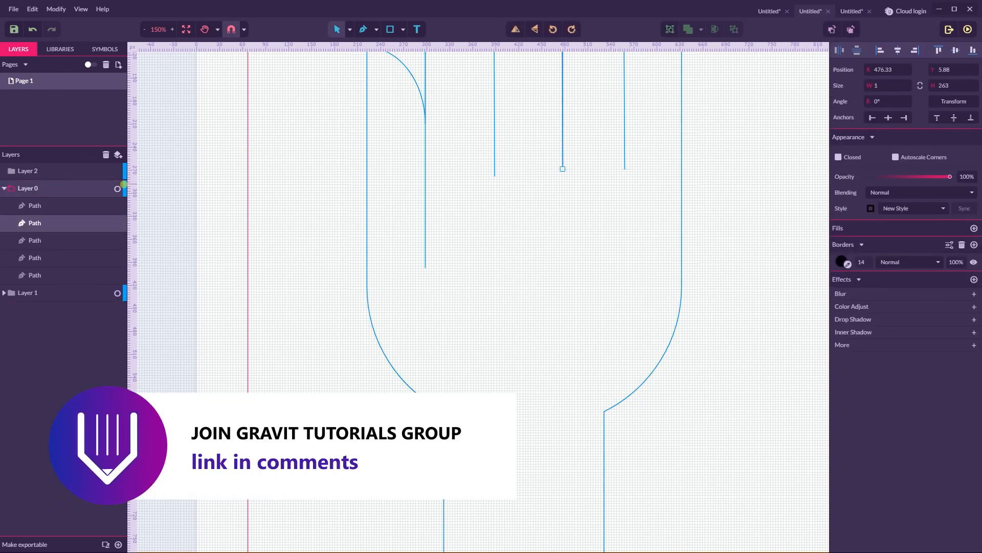
{"action": "left_click", "coordinate": [118, 292]}
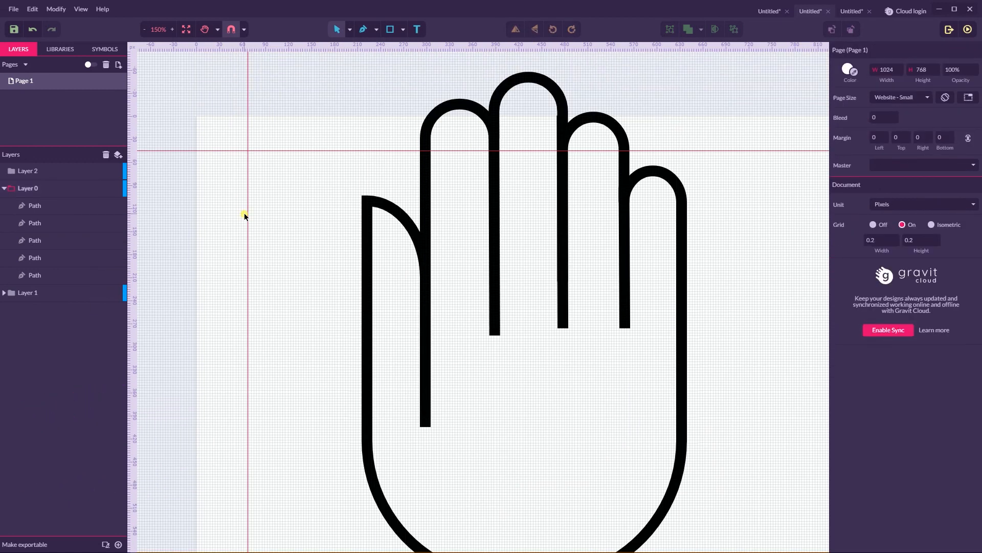
{"action": "scroll", "scroll_direction": "down", "scroll_amount": 3}
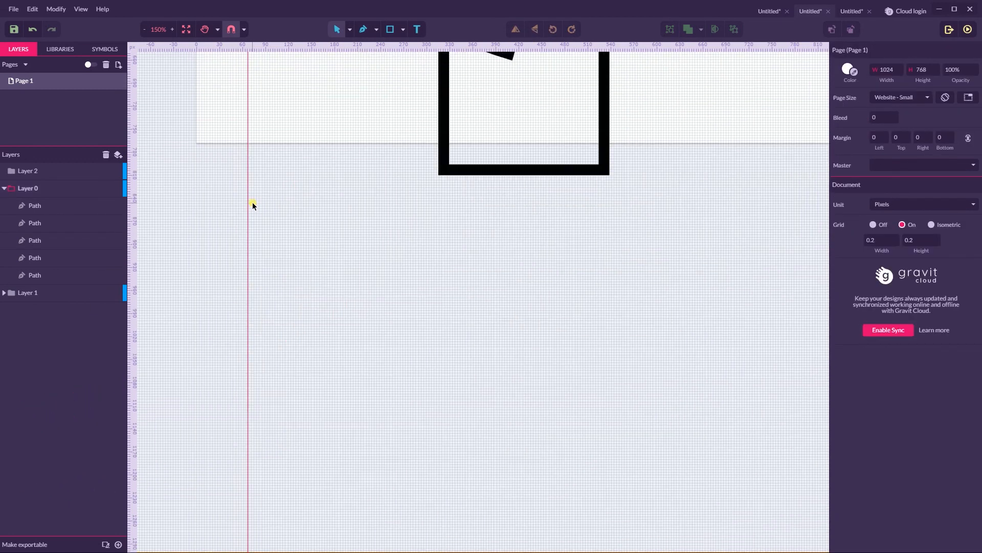